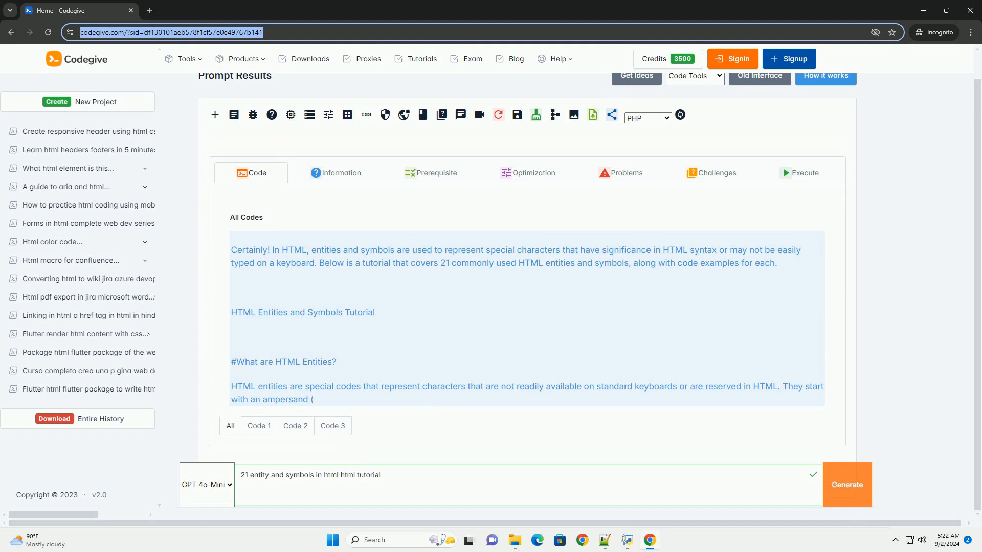
pyautogui.scroll(-3)
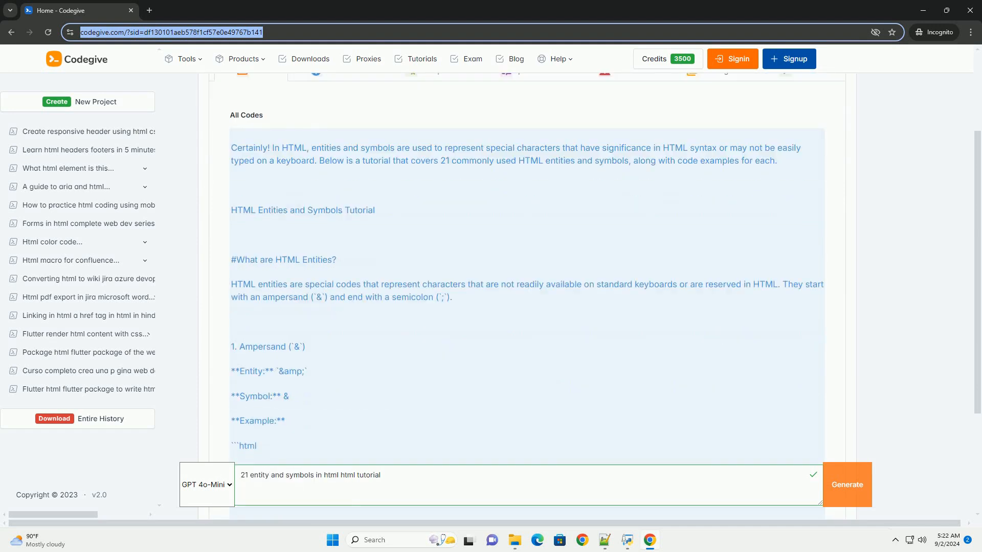
pyautogui.scroll(-3)
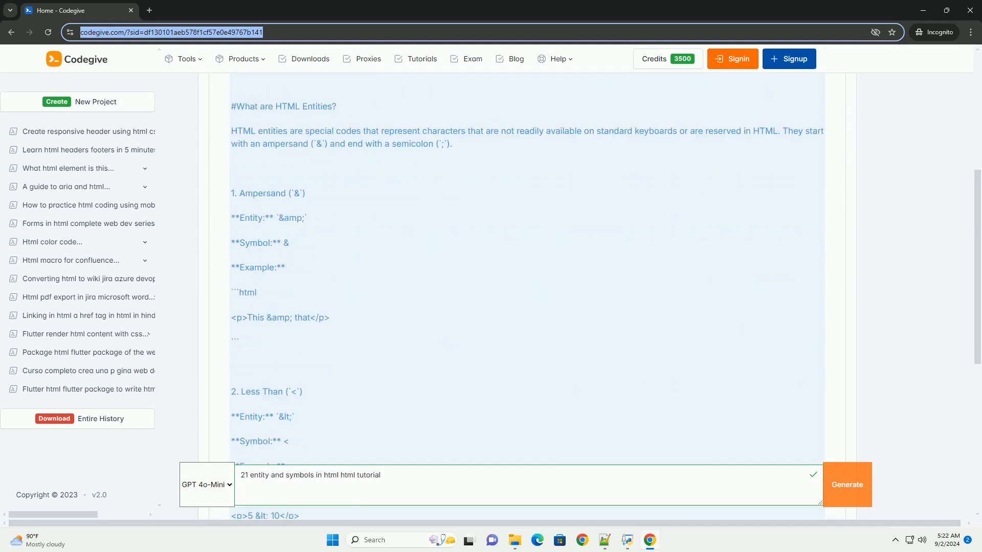
pyautogui.scroll(-3)
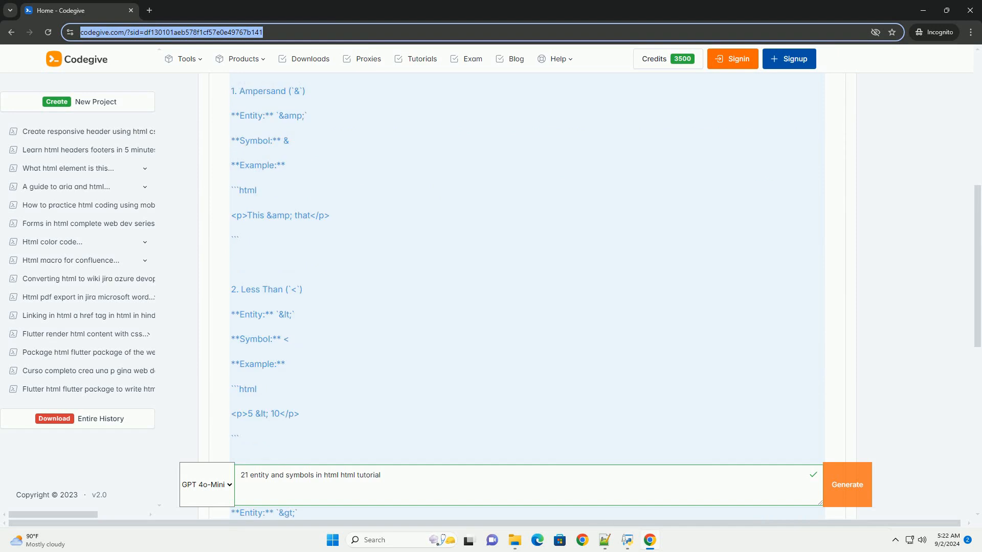
pyautogui.scroll(-3)
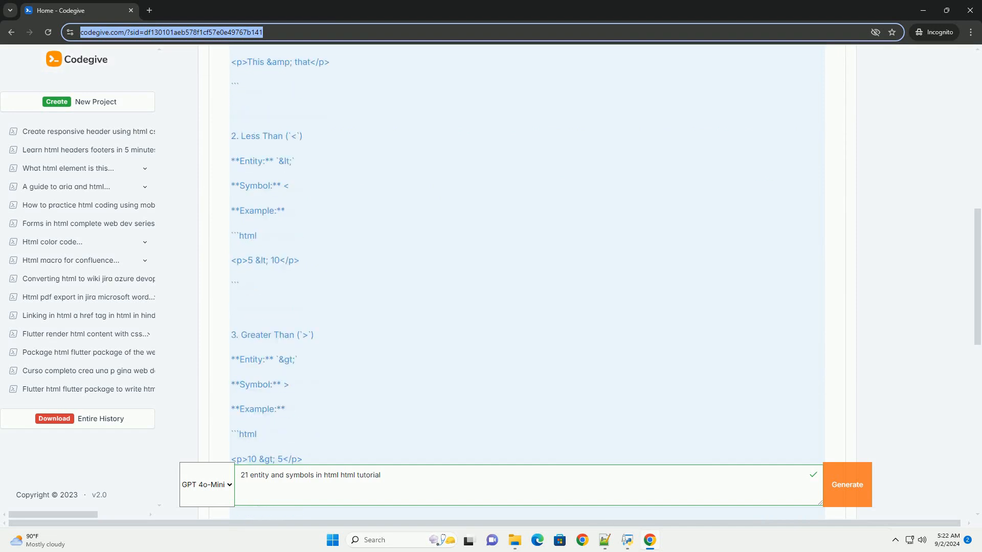
pyautogui.scroll(-3)
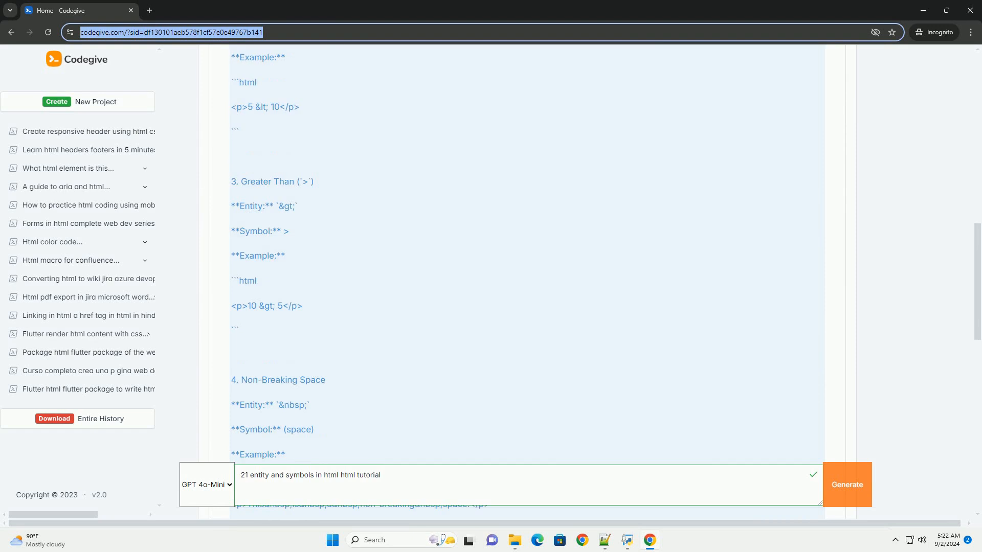
pyautogui.scroll(-3)
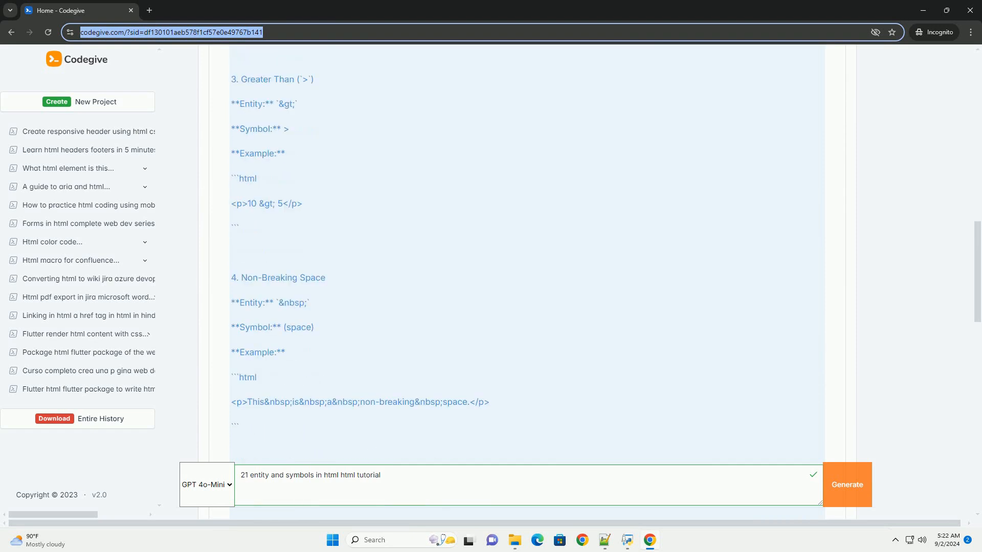
pyautogui.scroll(-3)
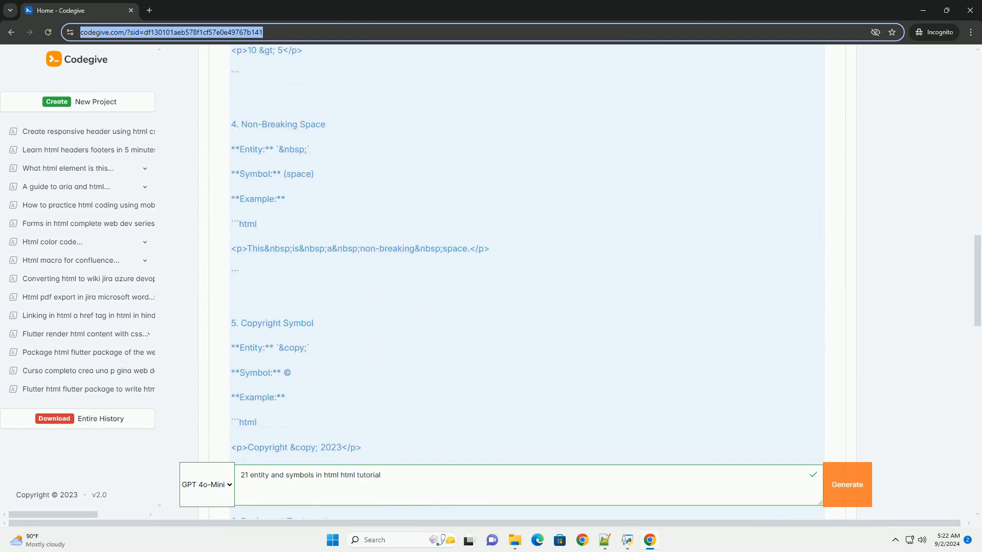
pyautogui.scroll(-3)
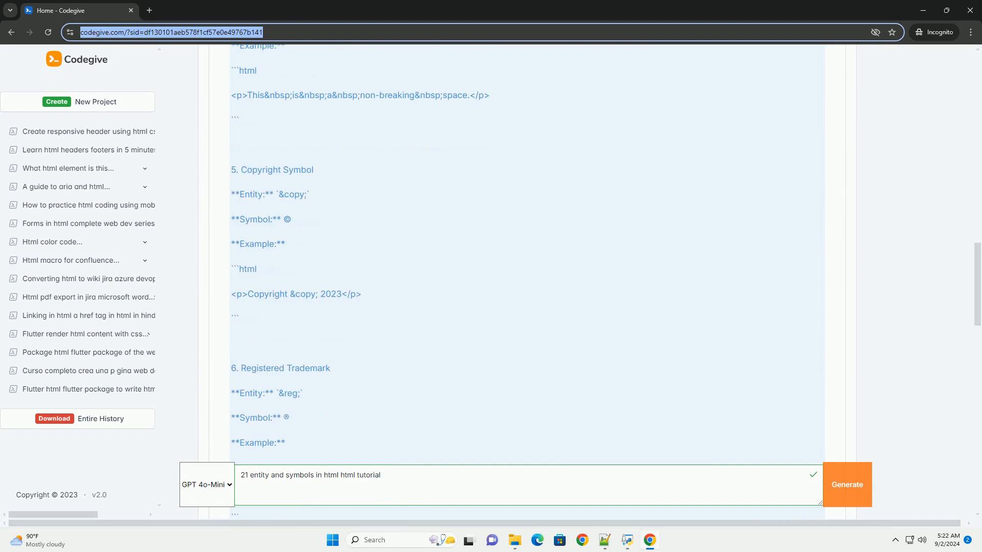
pyautogui.scroll(-3)
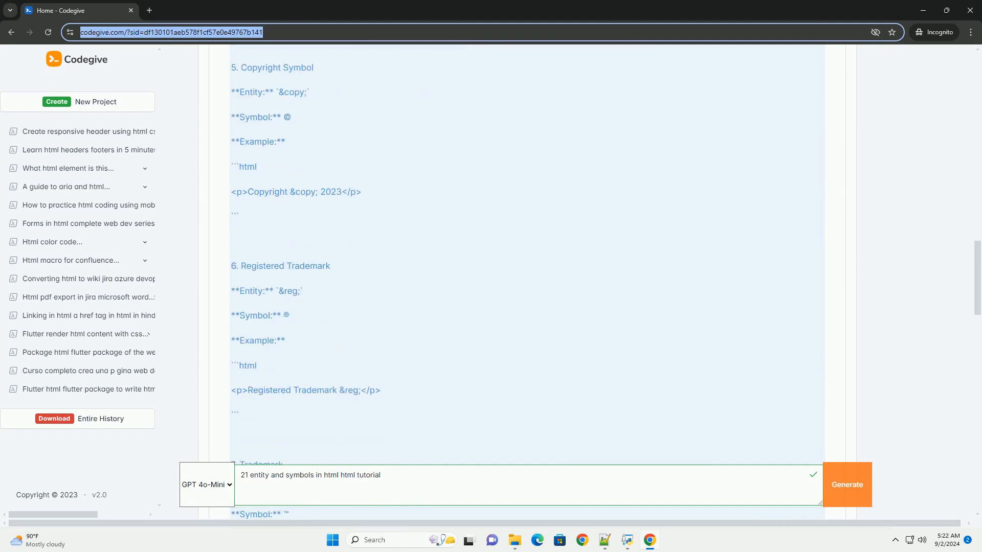
pyautogui.scroll(-3)
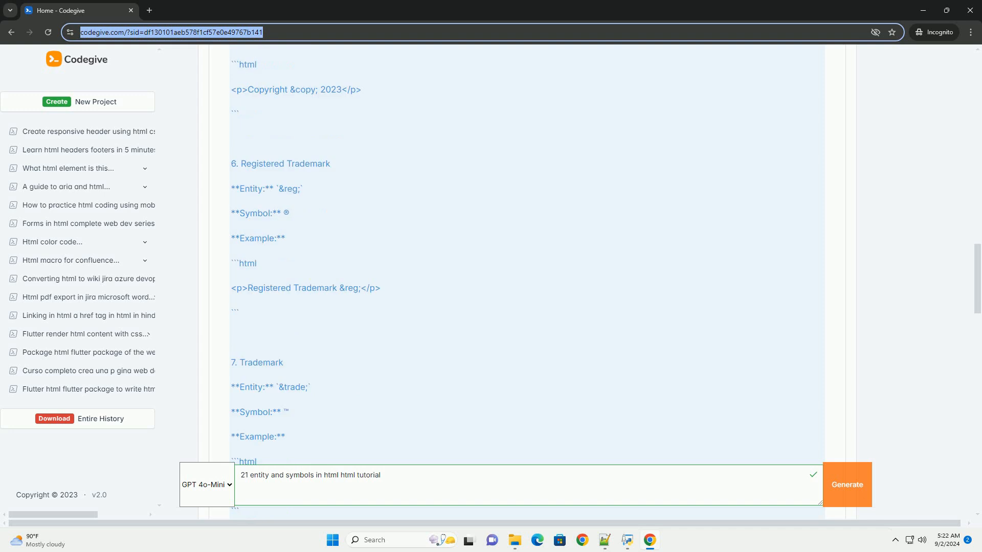
pyautogui.scroll(-3)
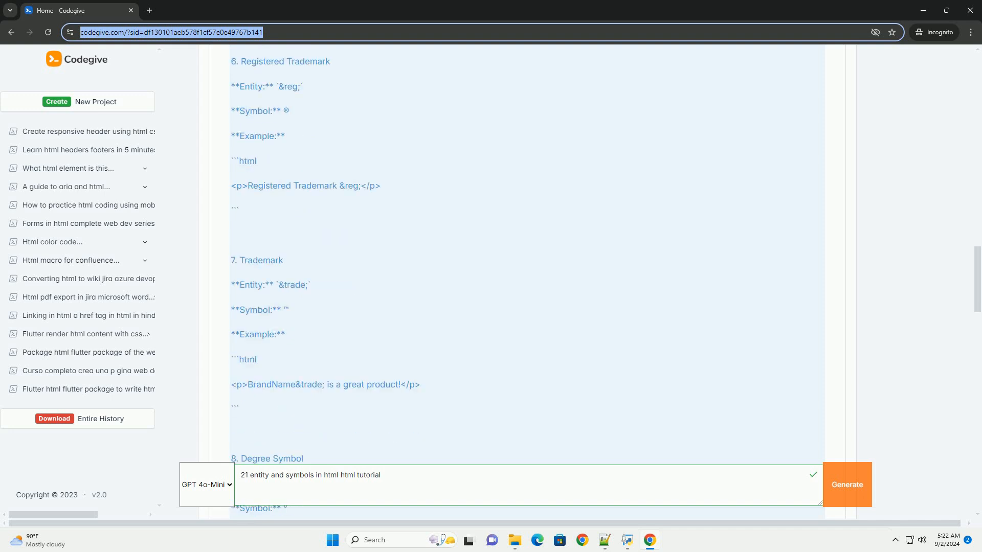
pyautogui.scroll(-3)
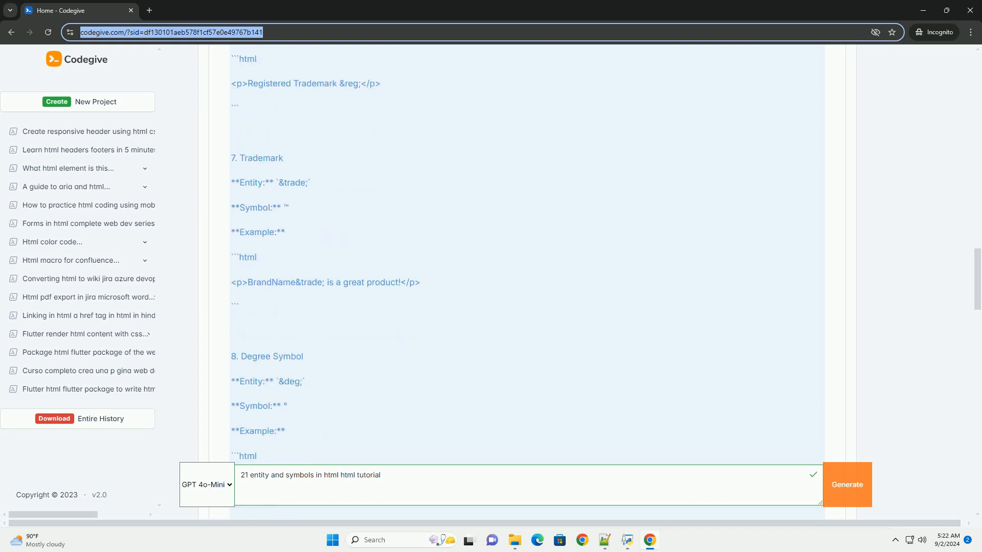
pyautogui.scroll(-3)
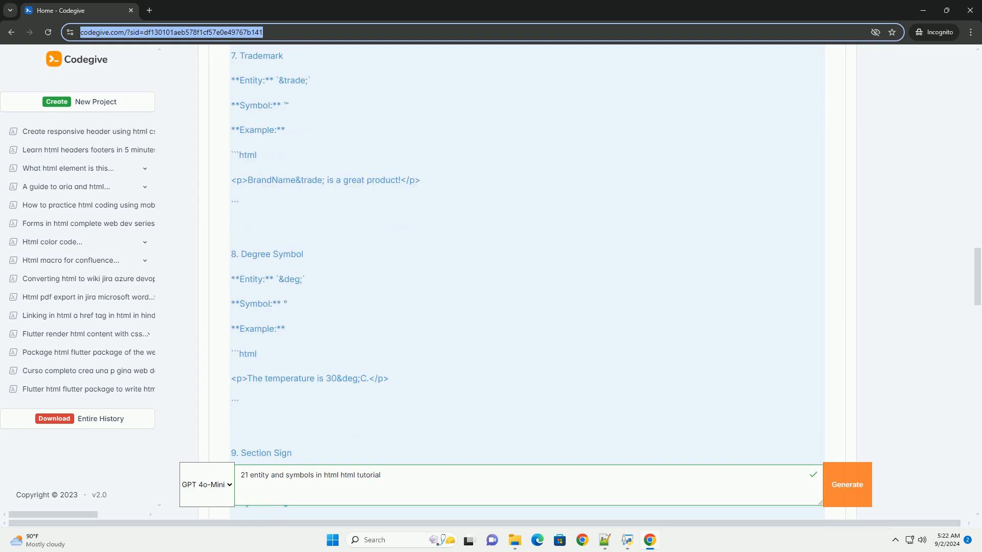
pyautogui.scroll(-3)
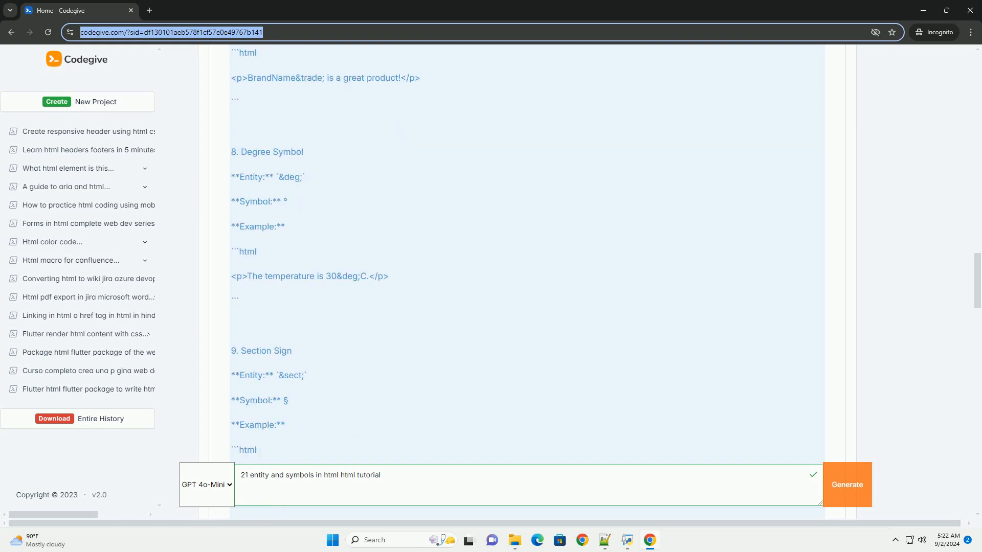
pyautogui.scroll(-3)
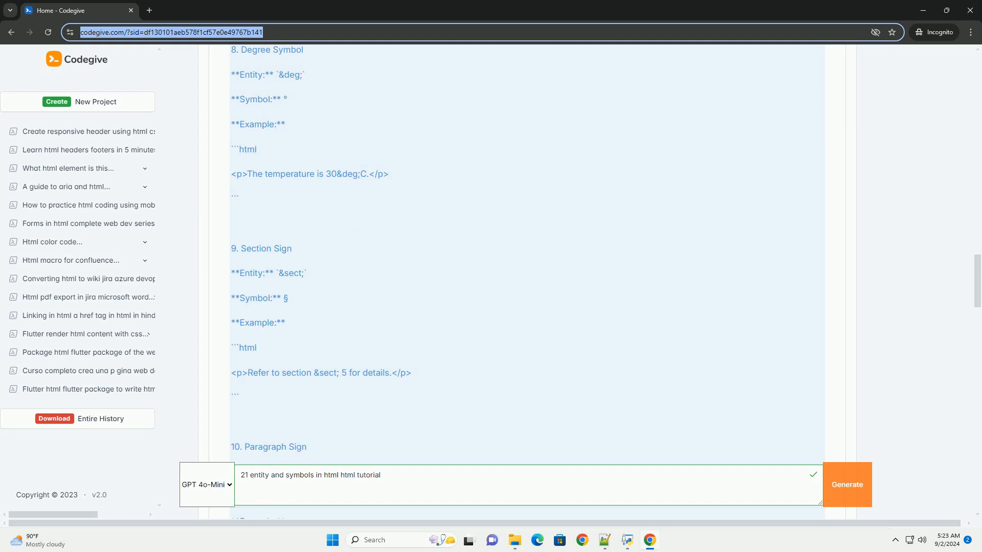
pyautogui.scroll(-3)
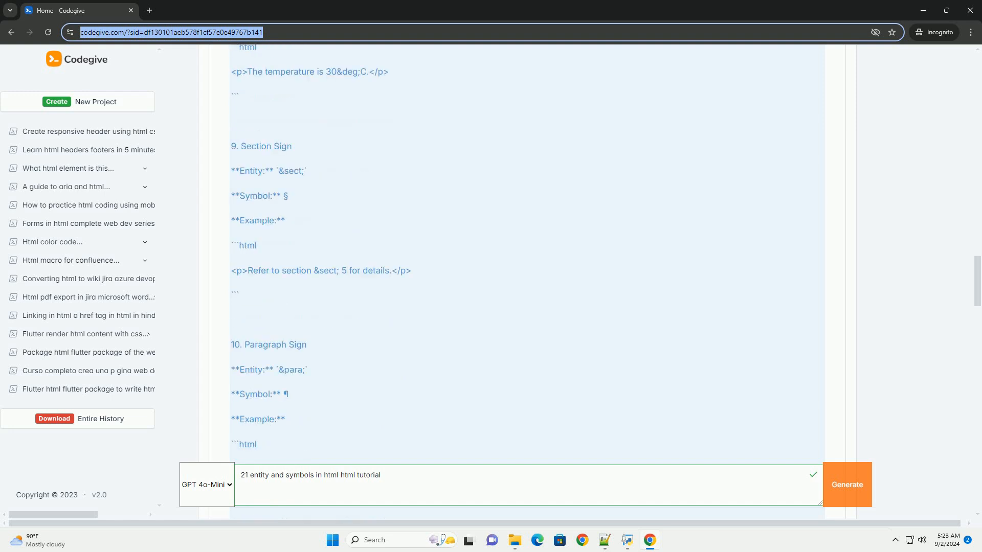
pyautogui.scroll(-3)
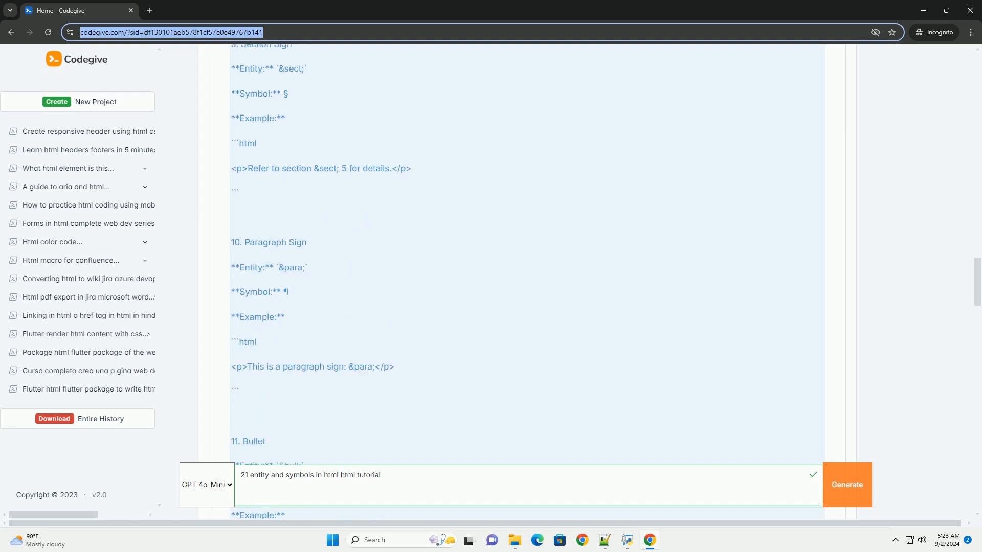
pyautogui.scroll(-3)
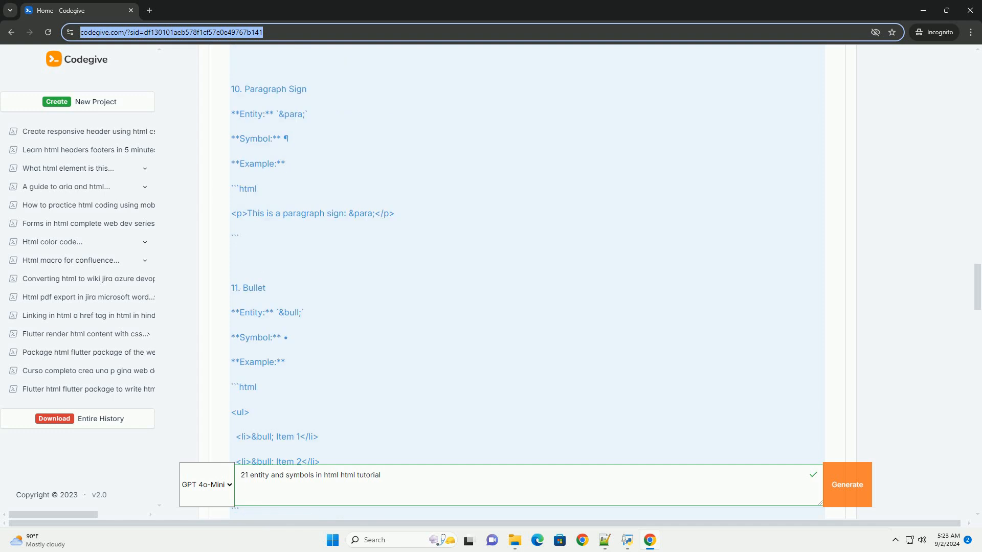
pyautogui.scroll(-3)
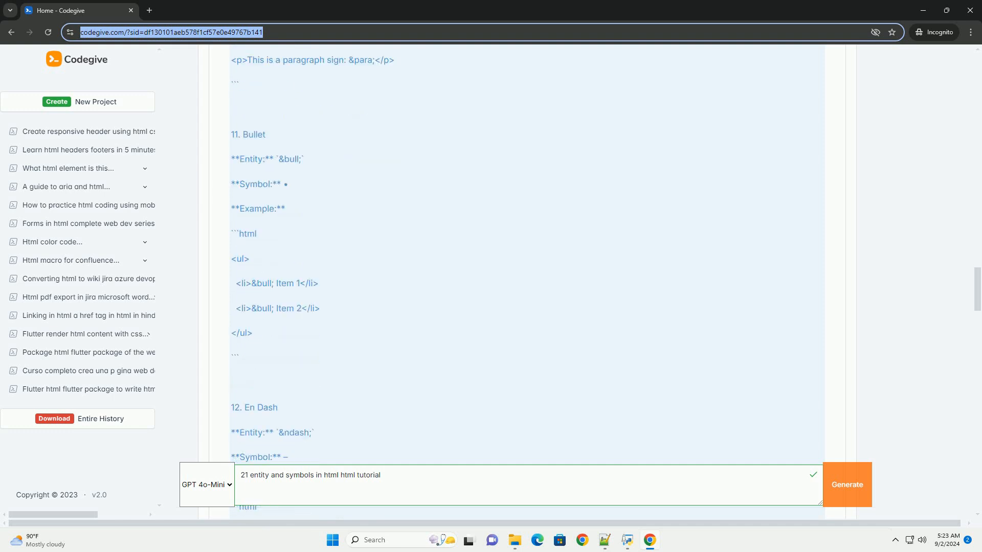
pyautogui.scroll(-3)
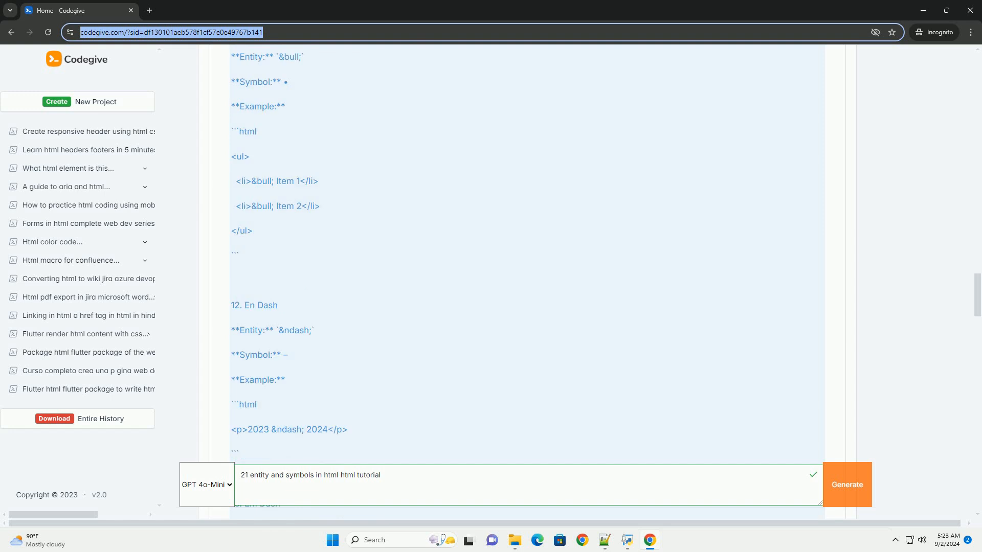
pyautogui.scroll(-3)
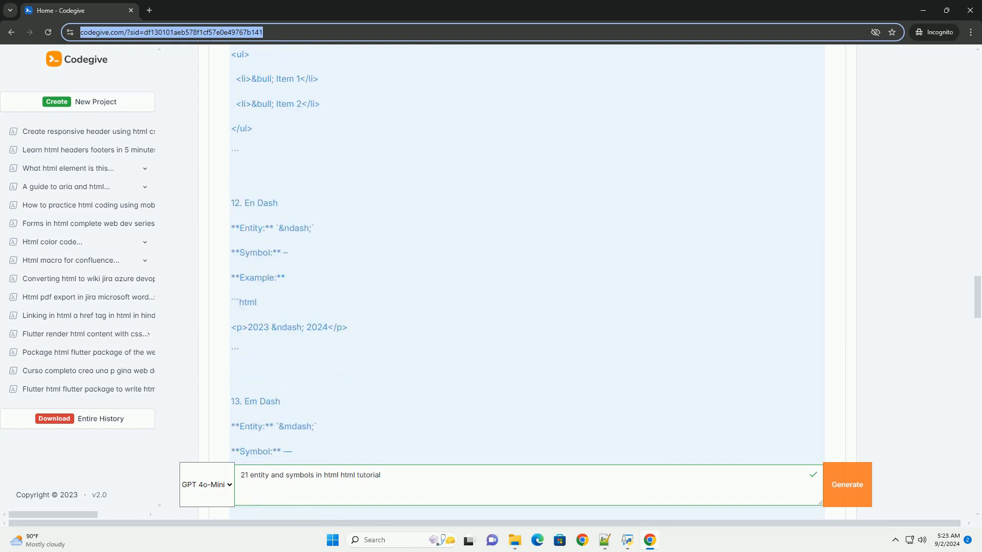
pyautogui.scroll(-3)
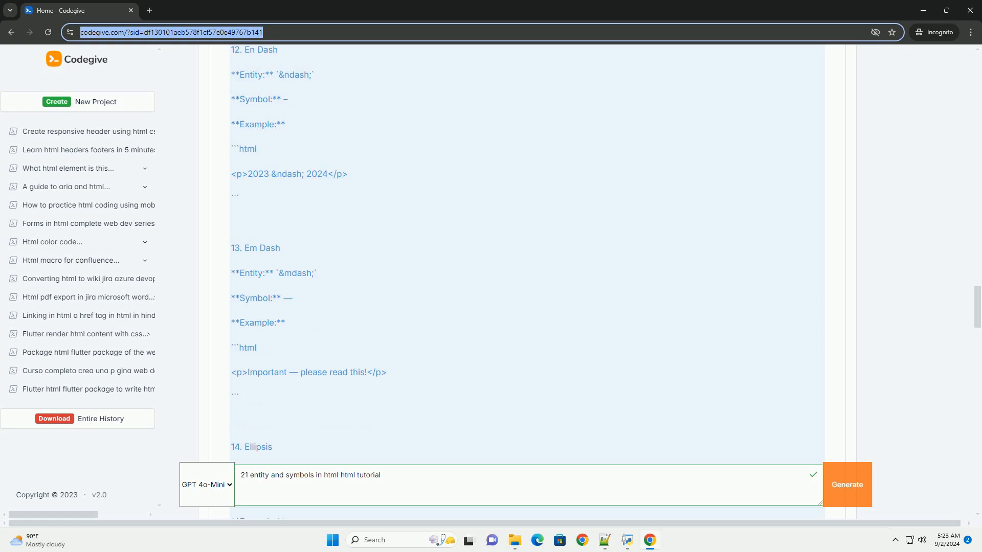
pyautogui.scroll(-3)
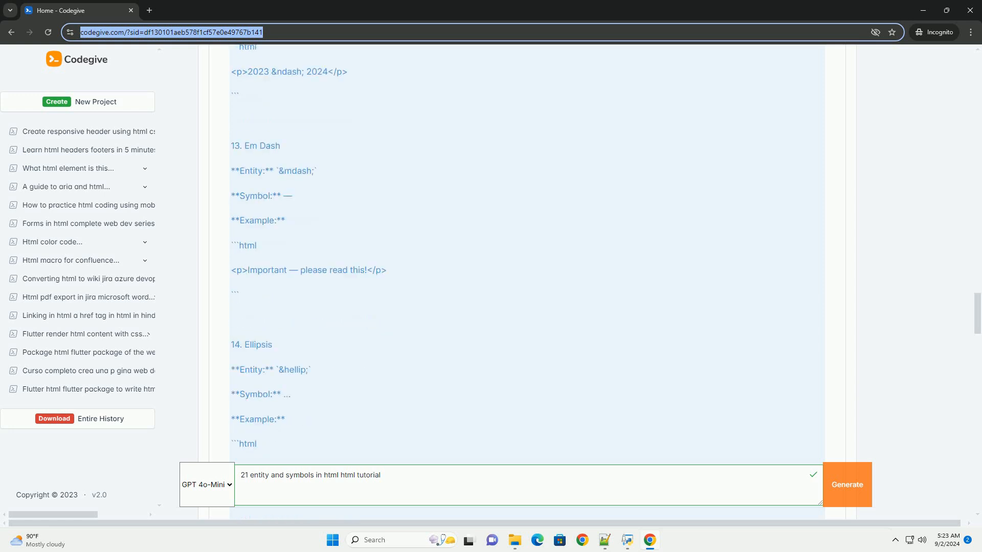
pyautogui.scroll(-3)
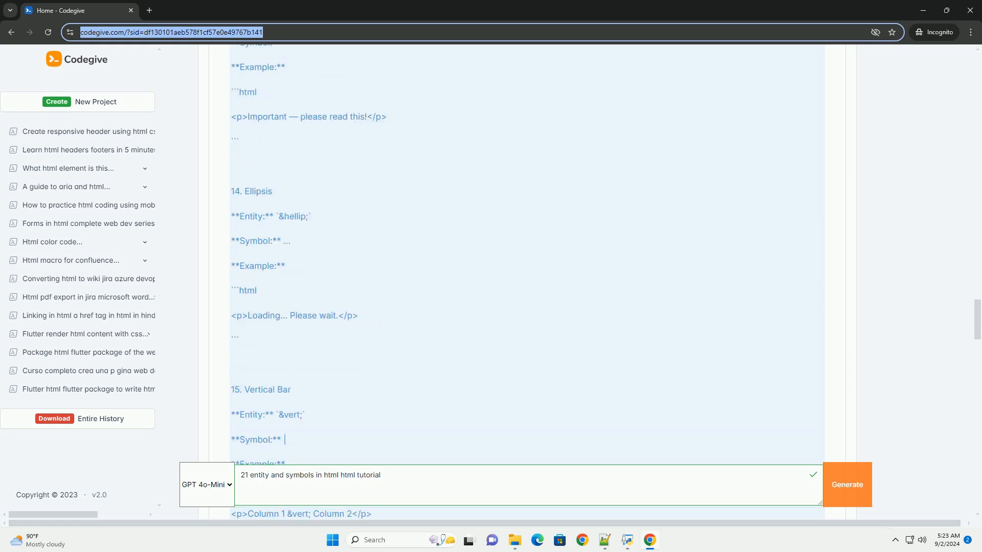
pyautogui.scroll(-3)
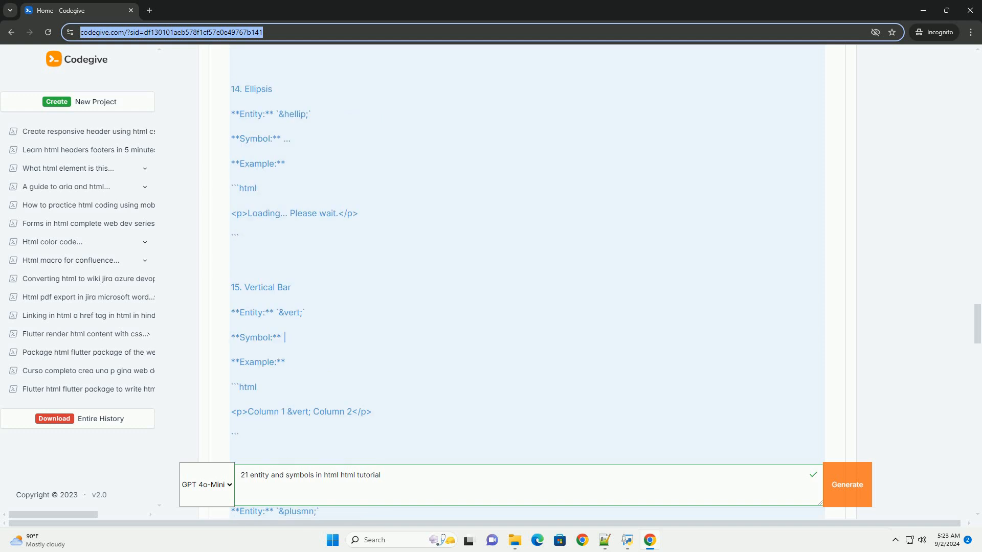
pyautogui.scroll(-3)
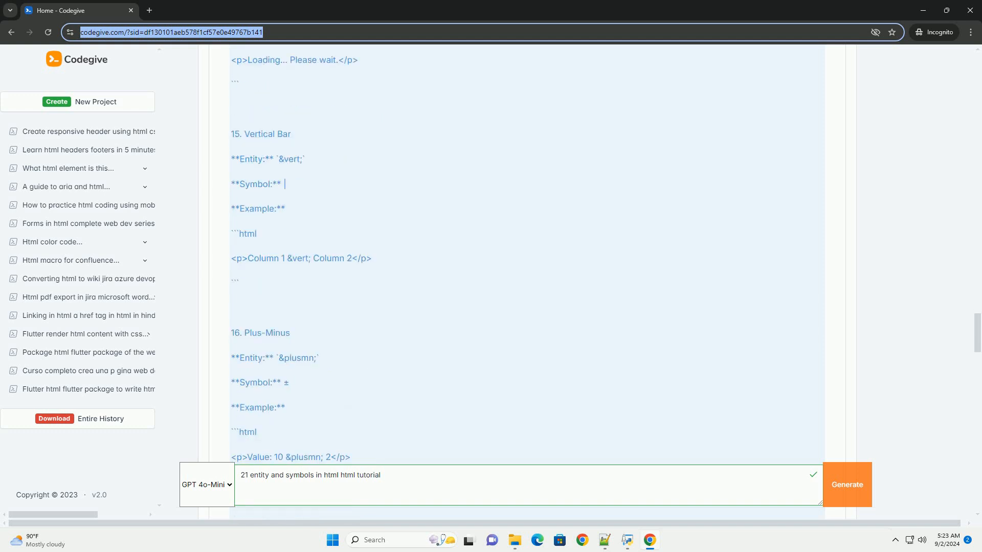
pyautogui.scroll(-3)
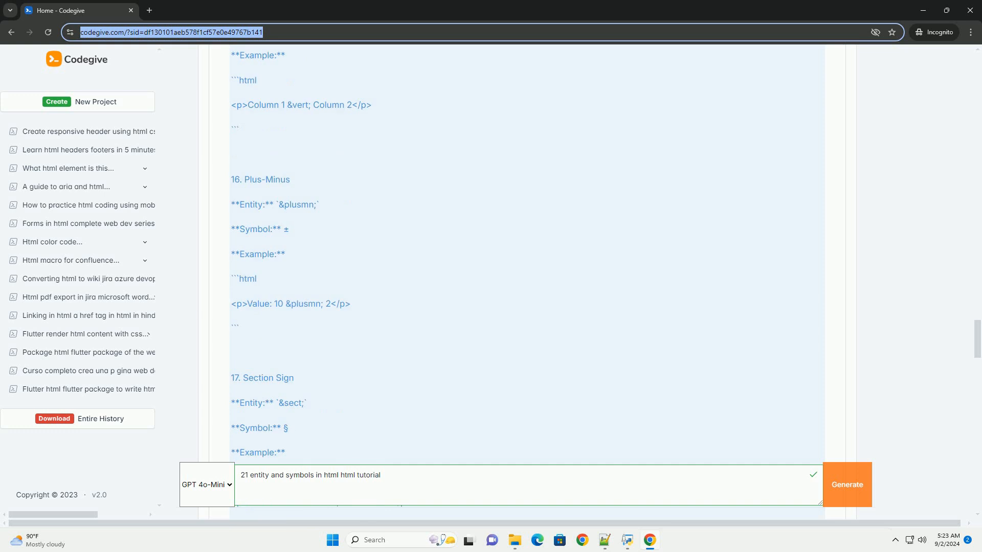
pyautogui.scroll(-3)
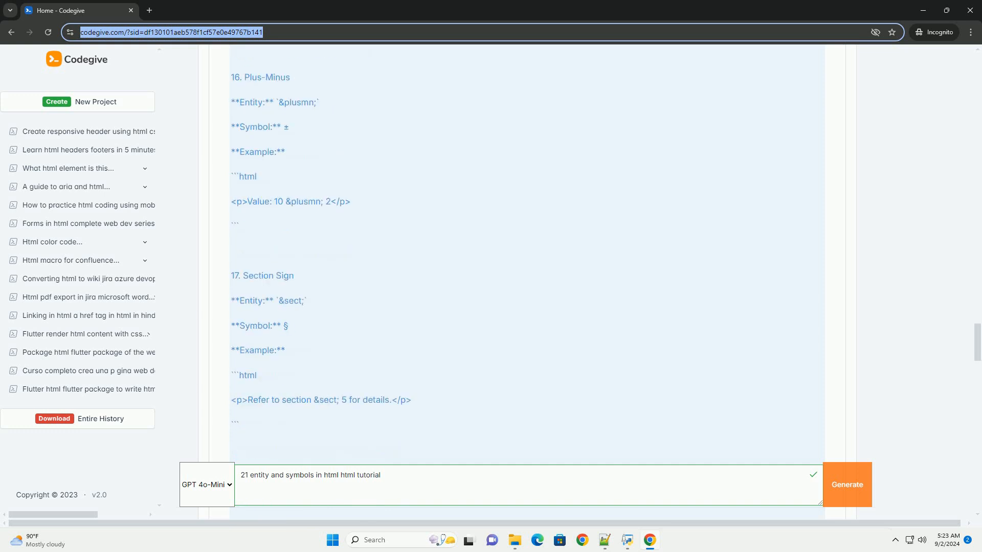